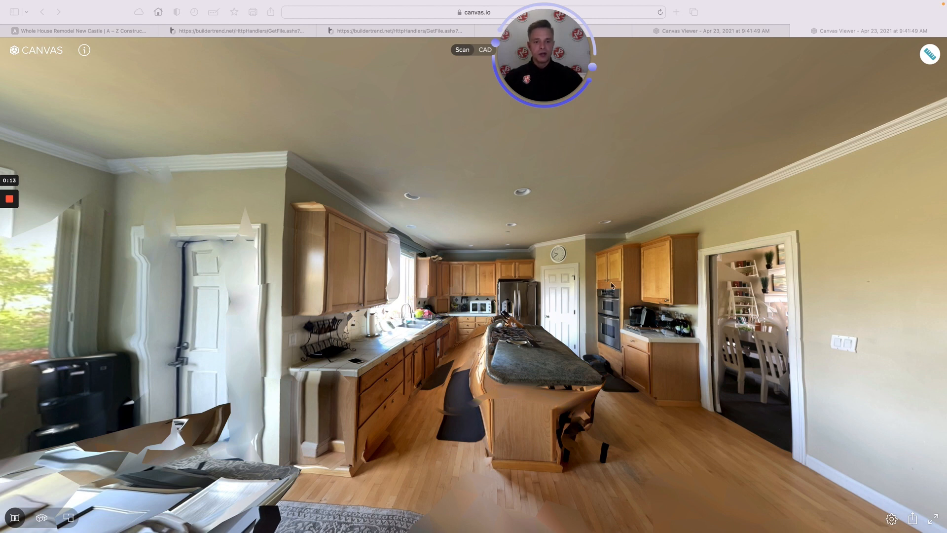
pyautogui.moveTo(575, 254)
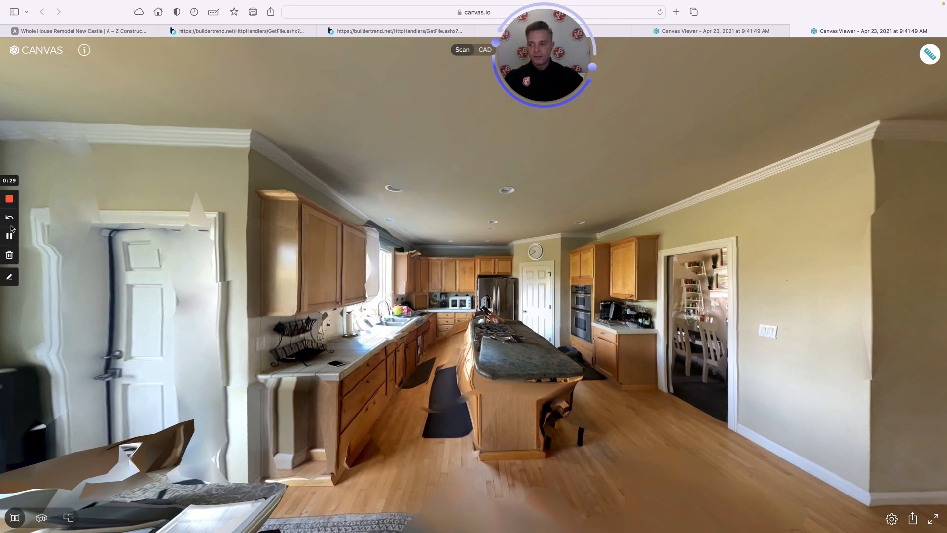
# - Review the kitchen Faucet selections: Kohler Simplice Single-Hole chosen, two other faucets declined
pyautogui.click(485, 49)
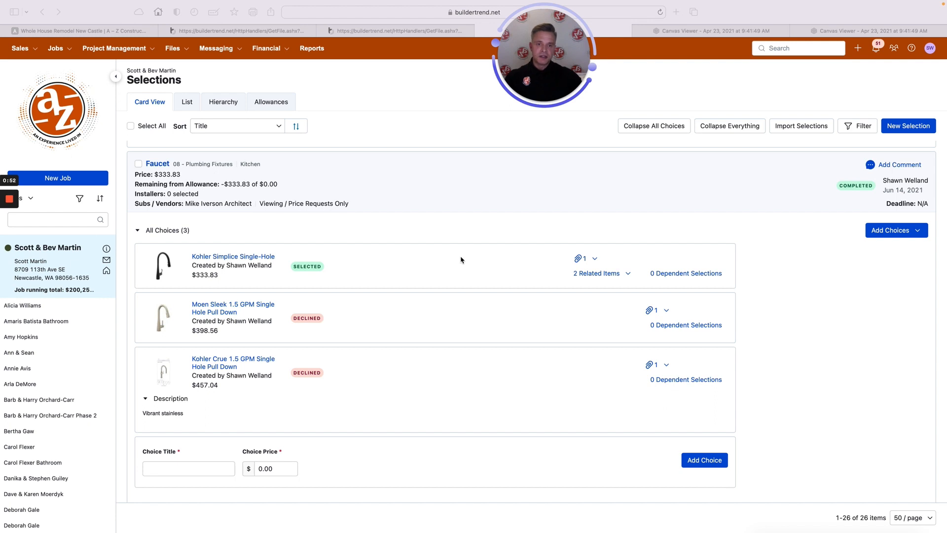
pyautogui.moveTo(446, 244)
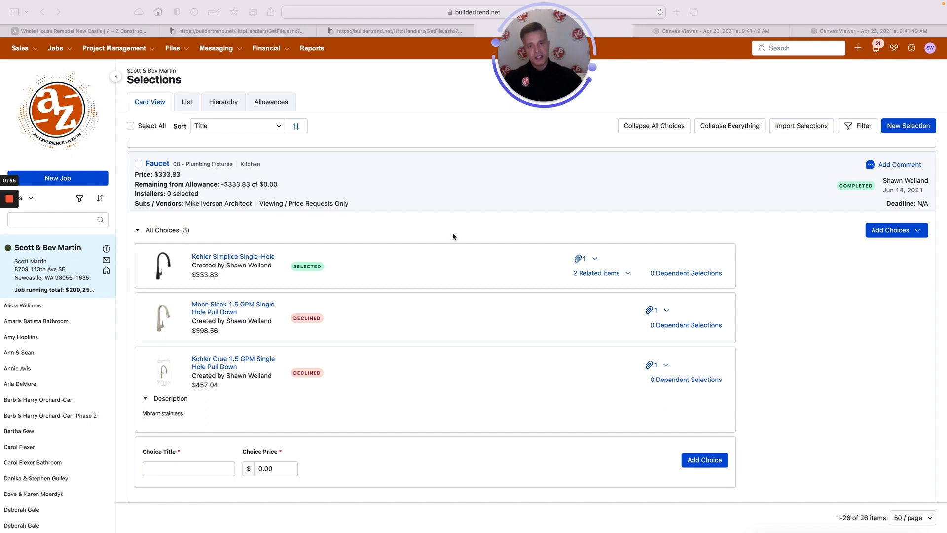
pyautogui.scroll(-3)
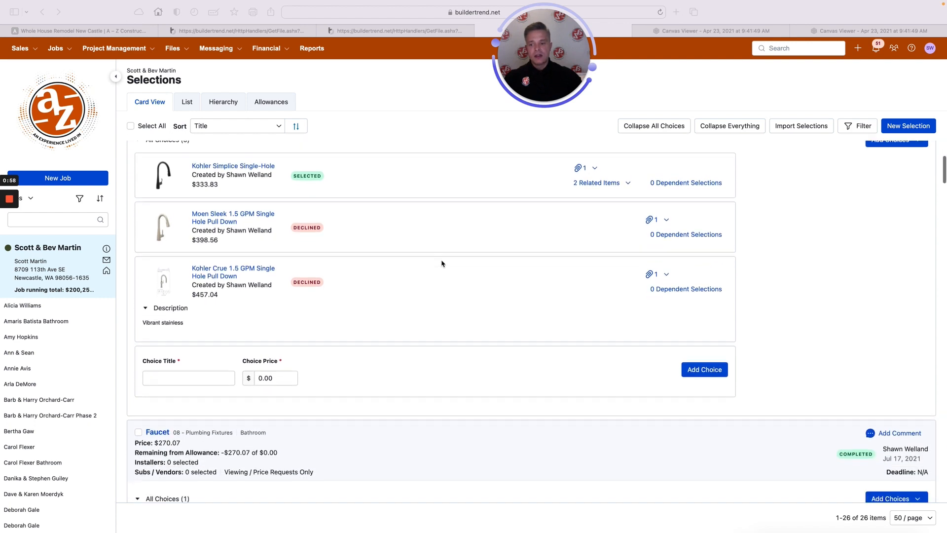
pyautogui.scroll(3)
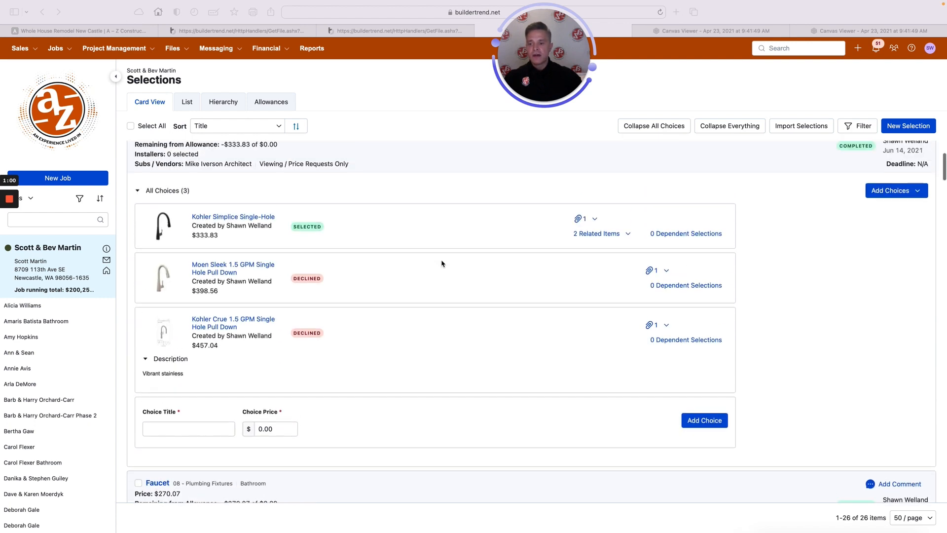
pyautogui.moveTo(316, 253)
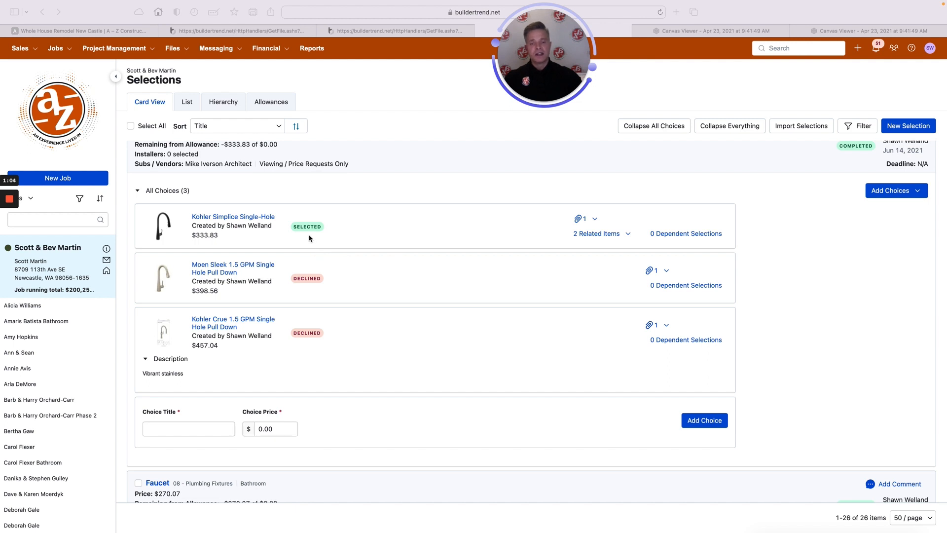
pyautogui.moveTo(307, 289)
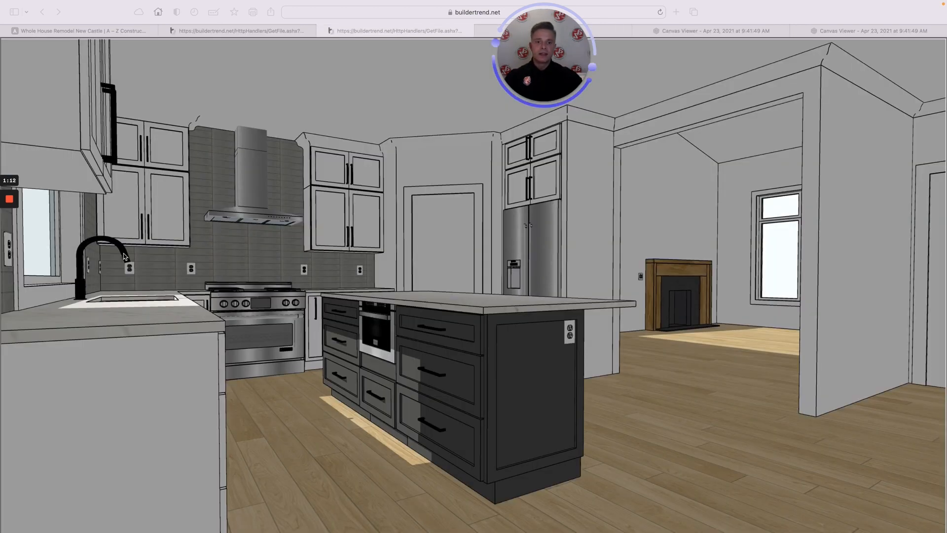
pyautogui.moveTo(194, 346)
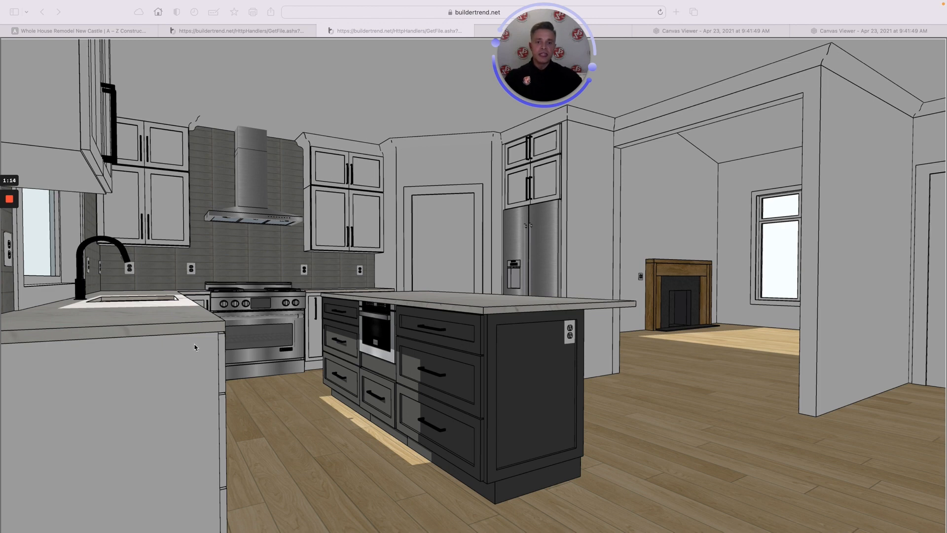
pyautogui.moveTo(320, 321)
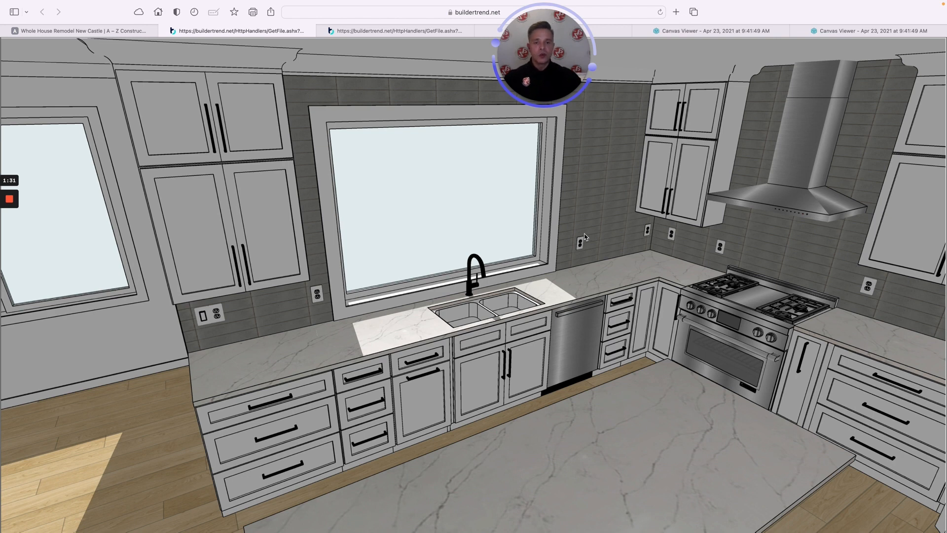
pyautogui.moveTo(166, 268)
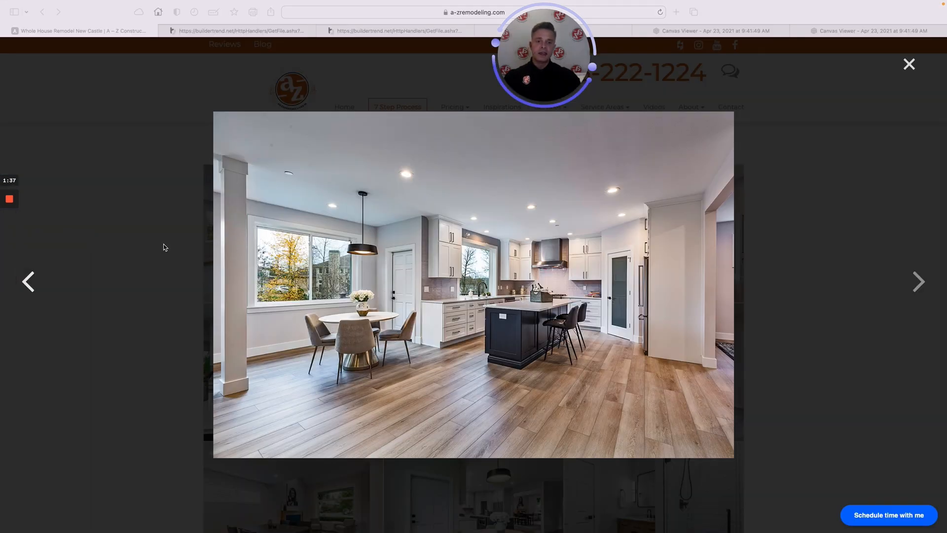
pyautogui.moveTo(246, 261)
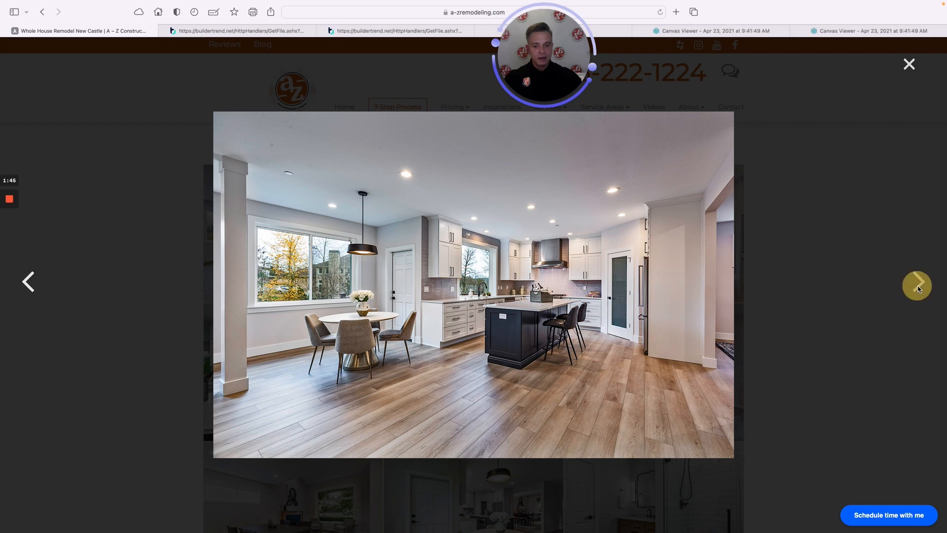
# - Advance the gallery to the black faucet and the dark island with two leather bar stools
pyautogui.click(917, 285)
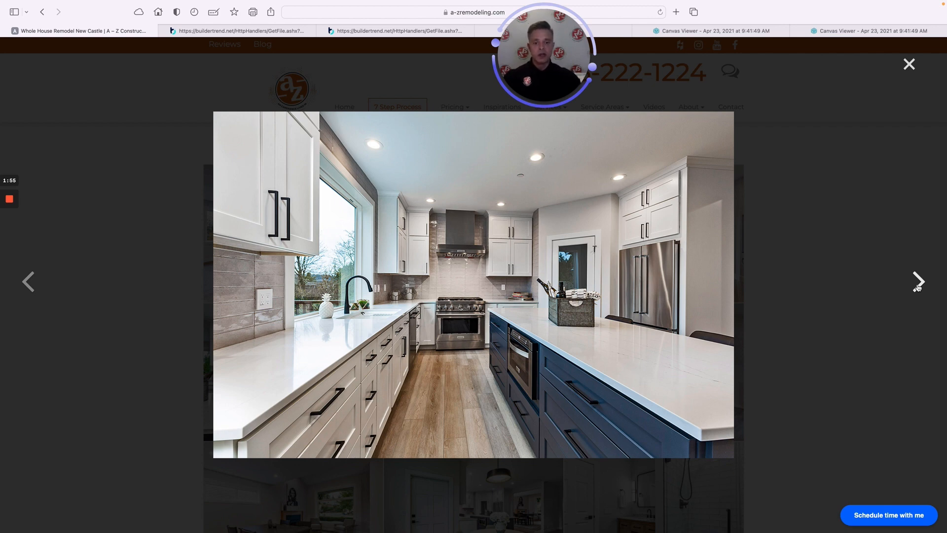
pyautogui.click(918, 281)
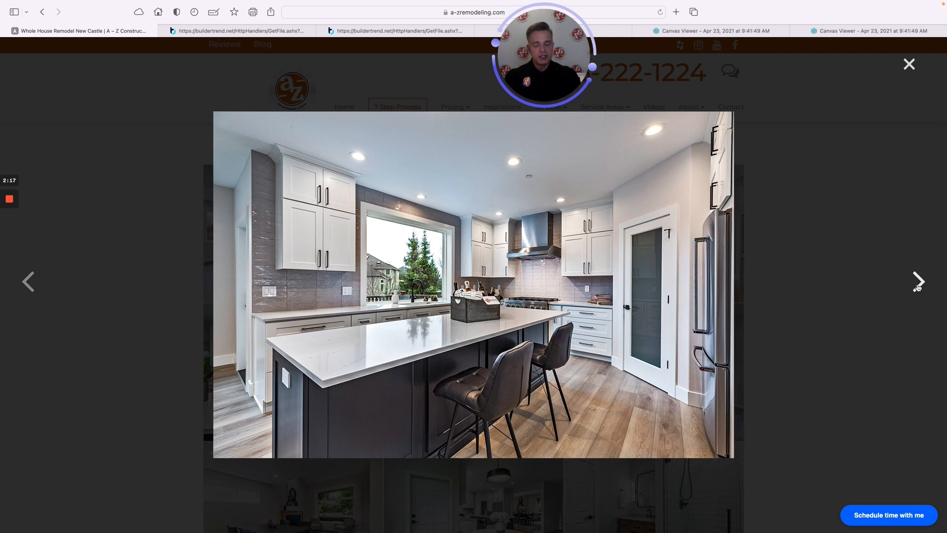
pyautogui.moveTo(846, 265)
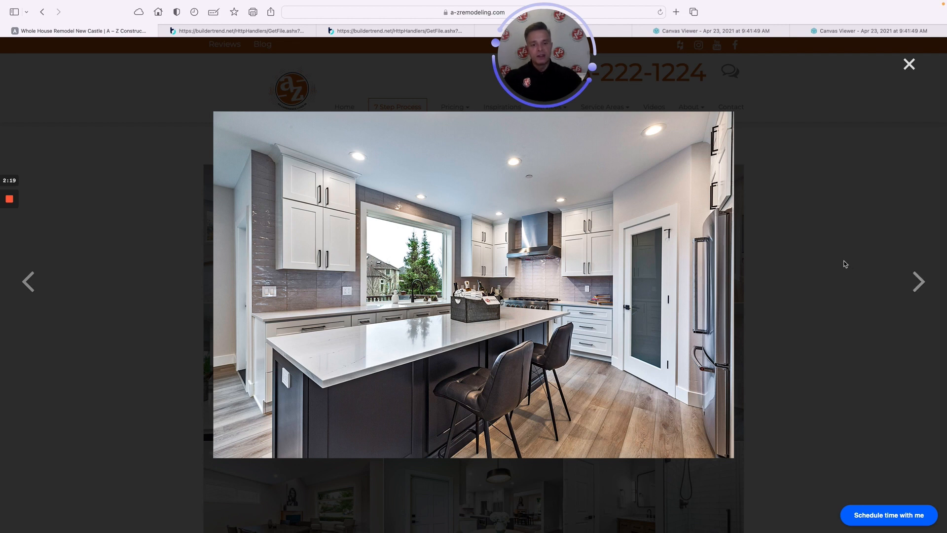
pyautogui.moveTo(136, 250)
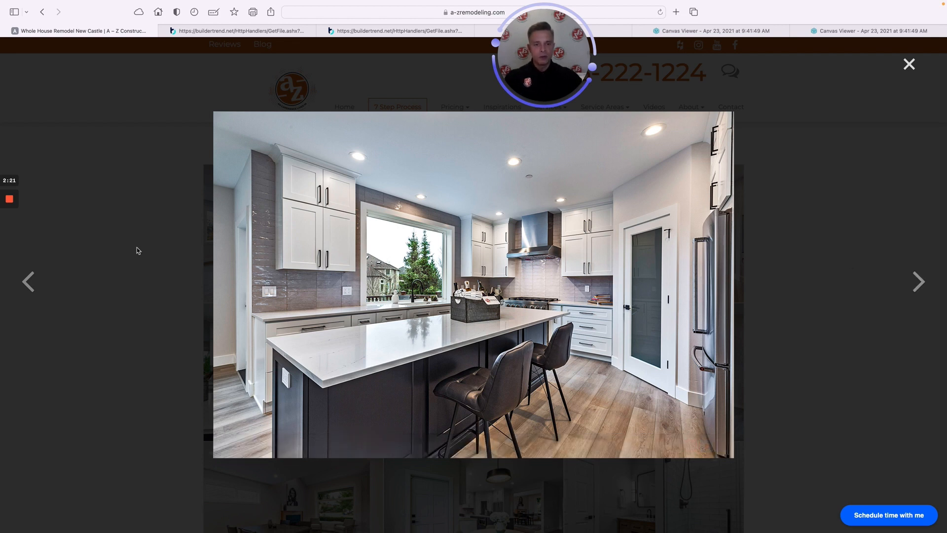